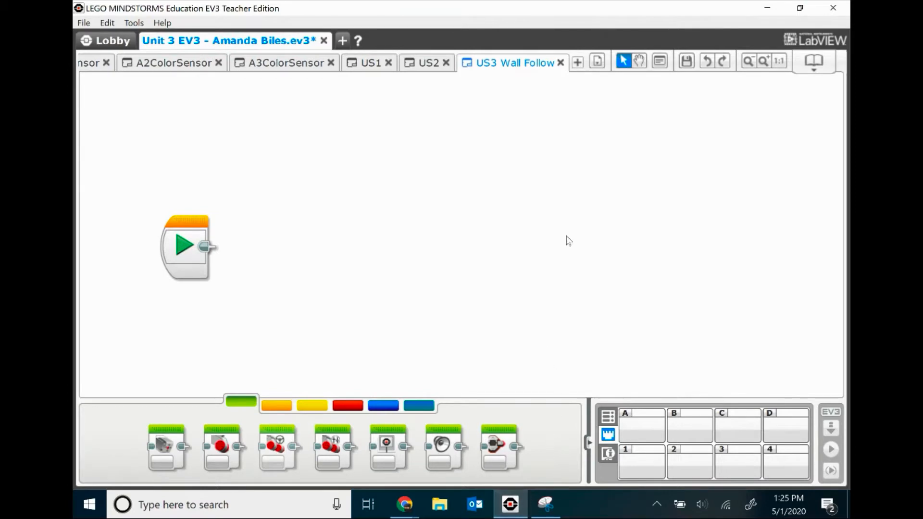
pyautogui.moveTo(490, 77)
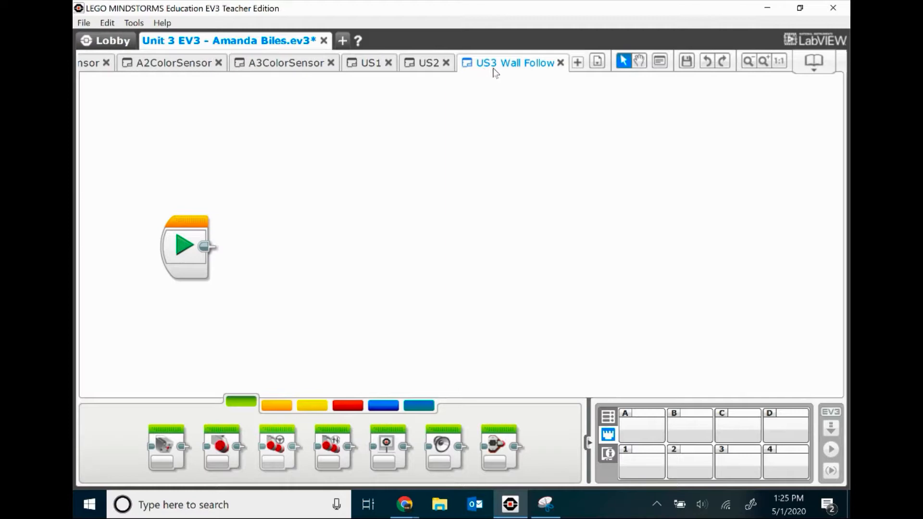
pyautogui.moveTo(529, 76)
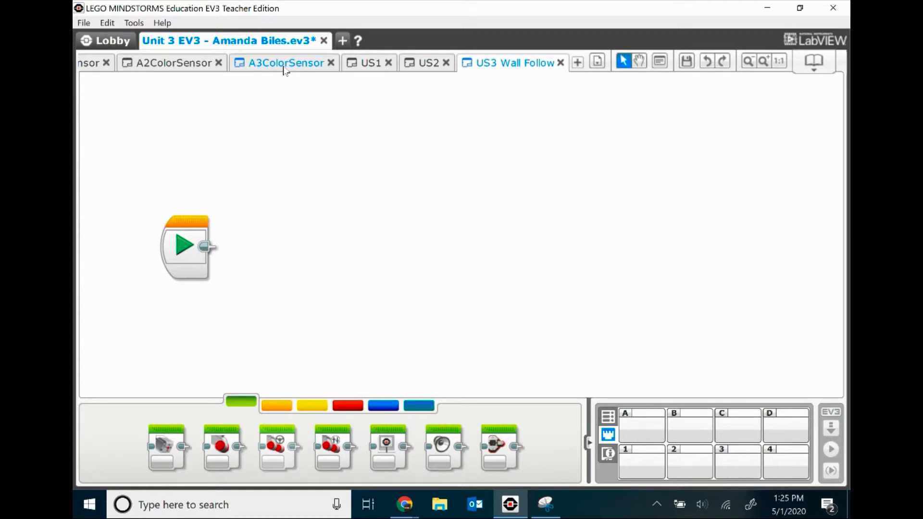
# Step: Bring up the A3ColorSensor program as a reference for the loop-and-switch structure
pyautogui.click(285, 63)
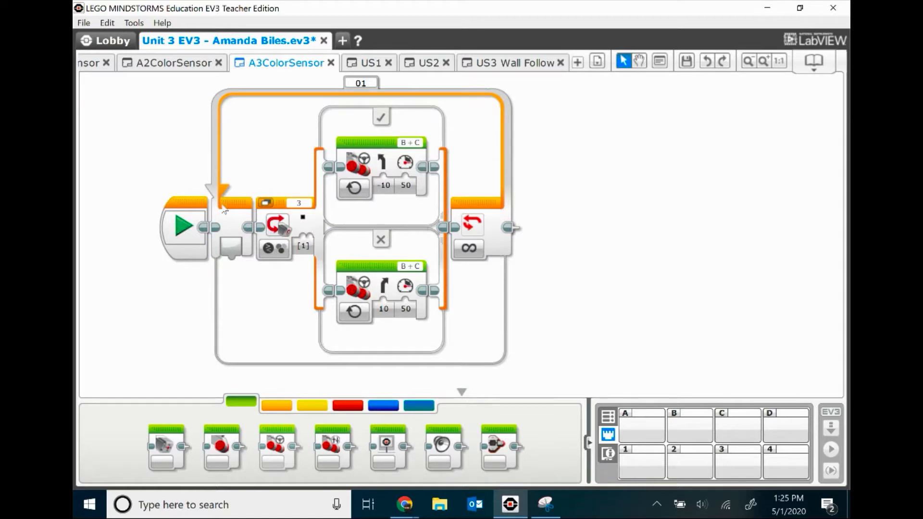
pyautogui.moveTo(491, 227)
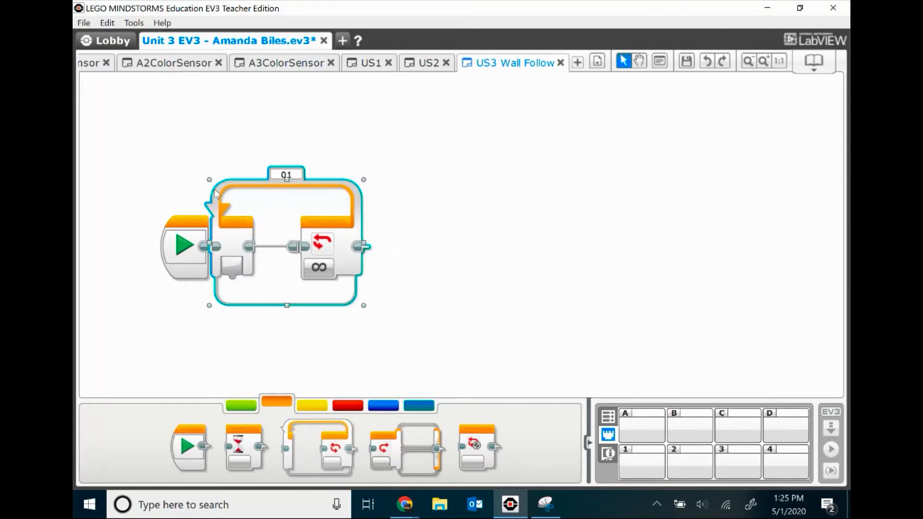
pyautogui.moveTo(394, 441)
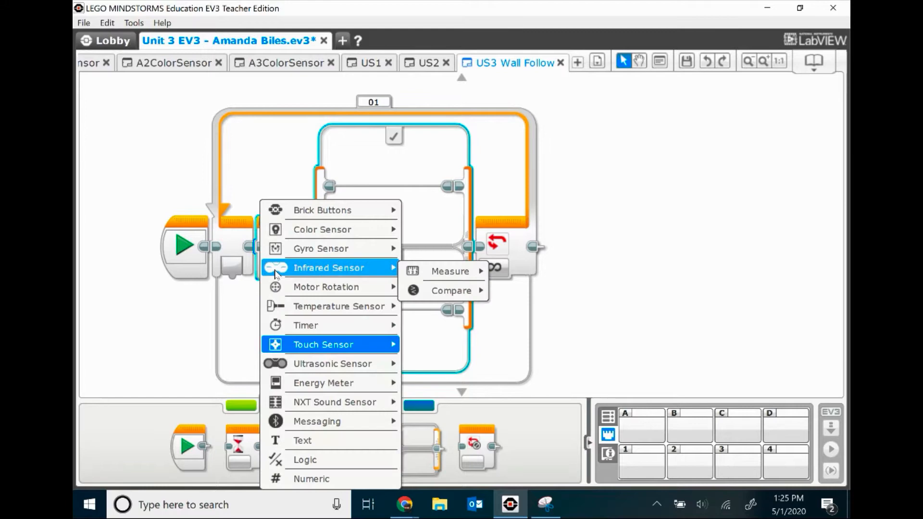
pyautogui.moveTo(332, 363)
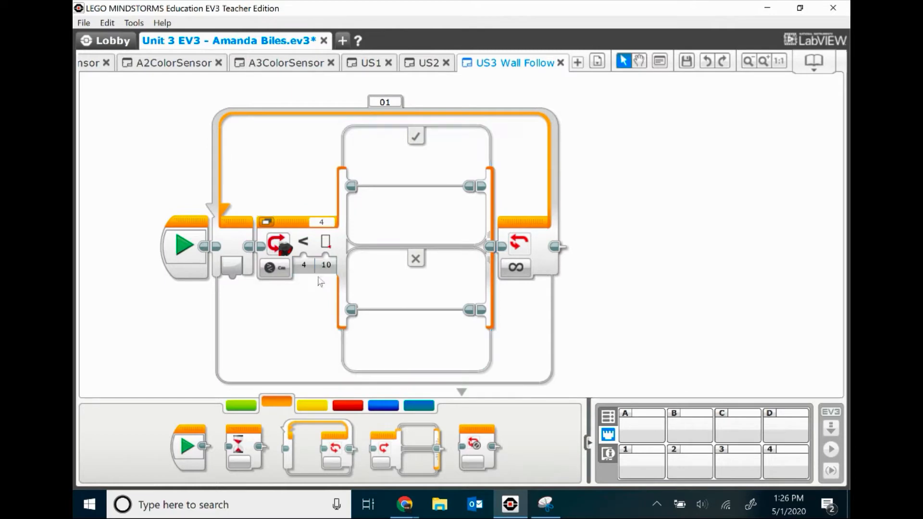
pyautogui.click(303, 241)
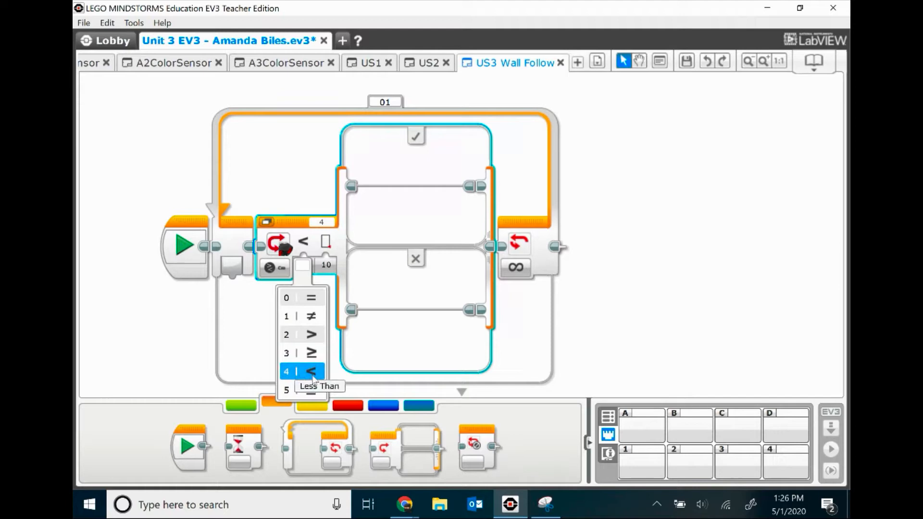
pyautogui.moveTo(300, 353)
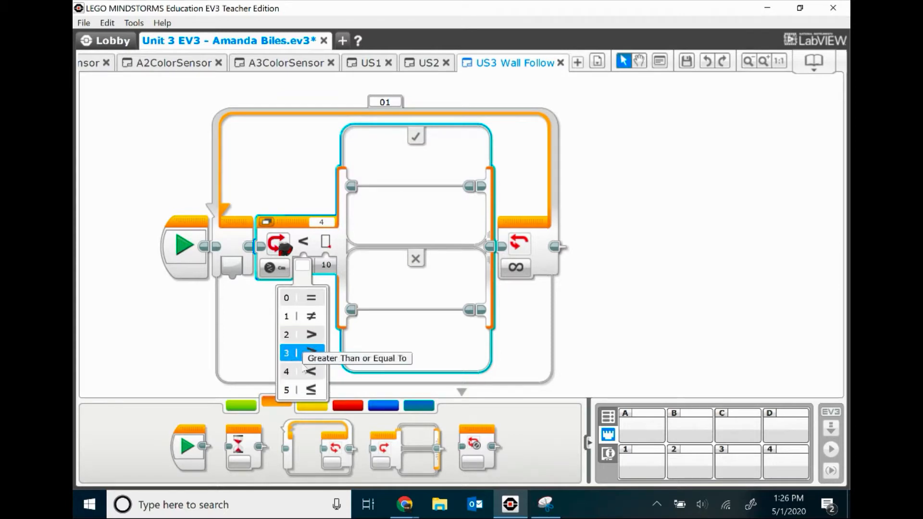
pyautogui.click(302, 353)
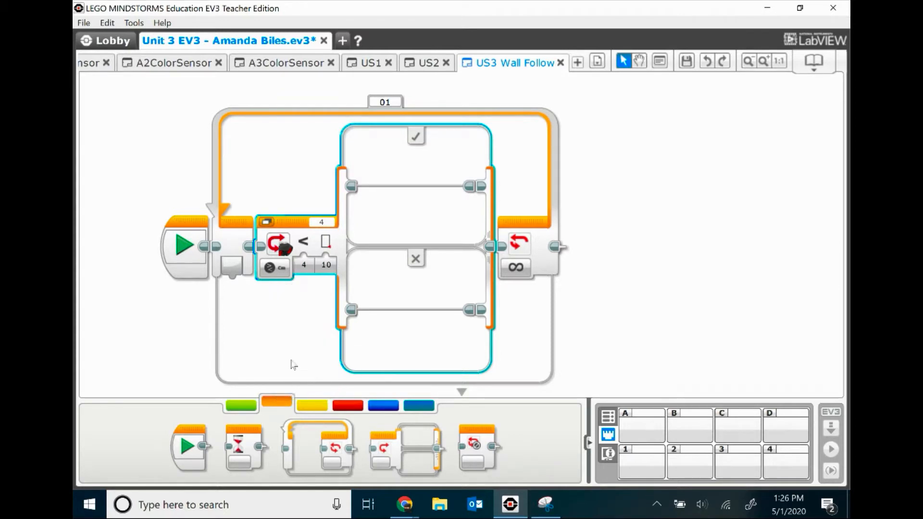
pyautogui.click(302, 265)
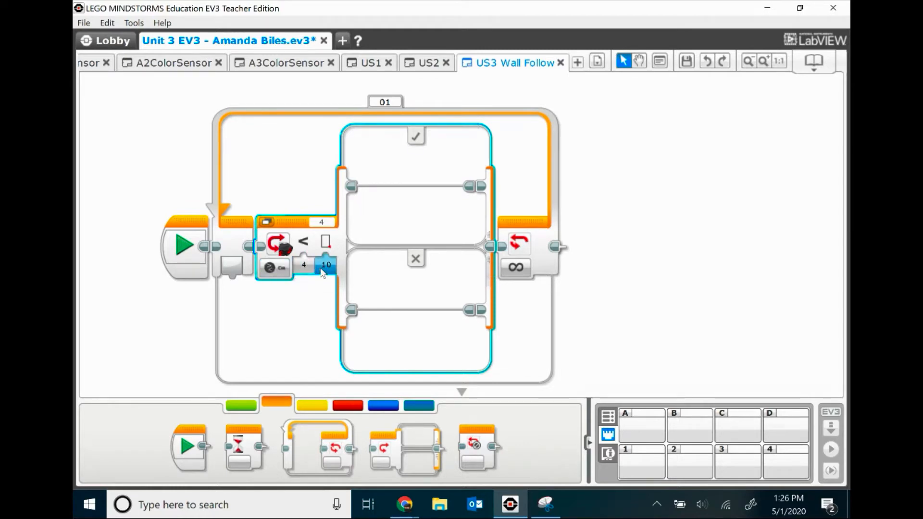
pyautogui.click(240, 405)
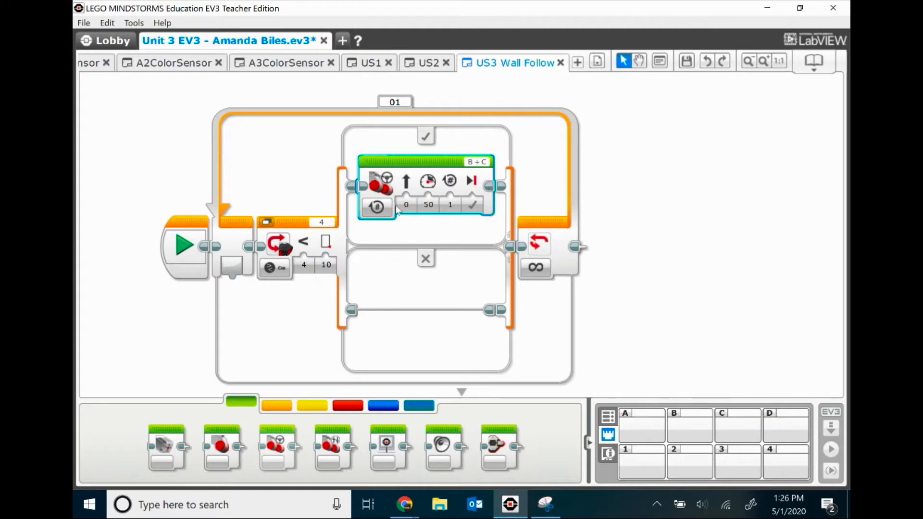
# Step: Set the true-case Move Steering block's mode to On so motors B+C run continuously
pyautogui.click(377, 207)
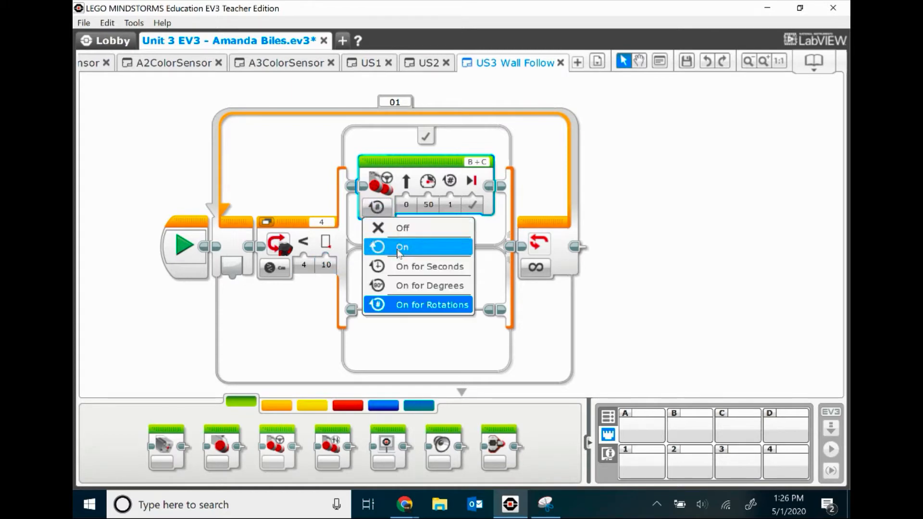
pyautogui.click(402, 247)
pyautogui.write('-10')
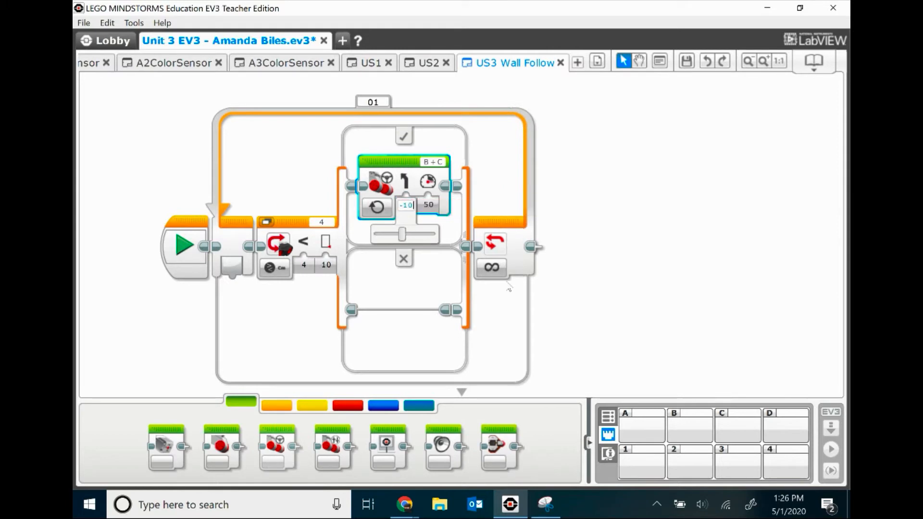
pyautogui.moveTo(493, 161)
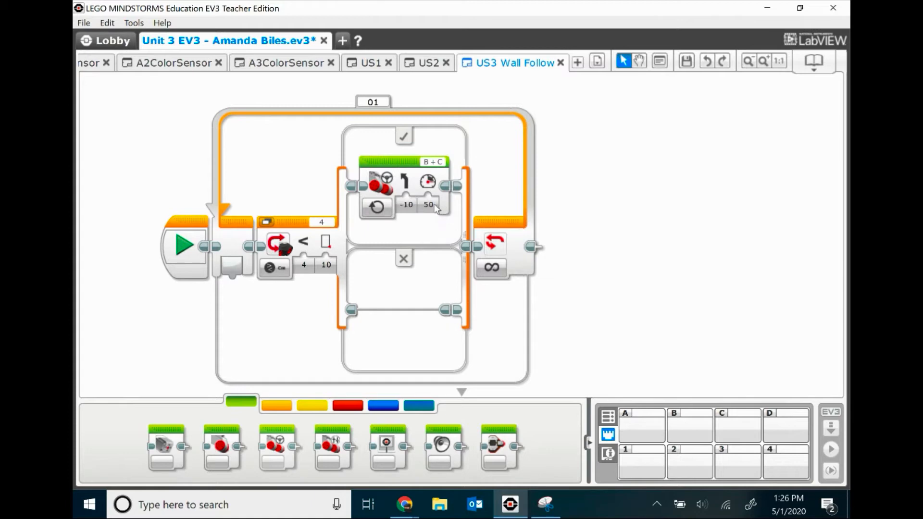
pyautogui.moveTo(405, 179)
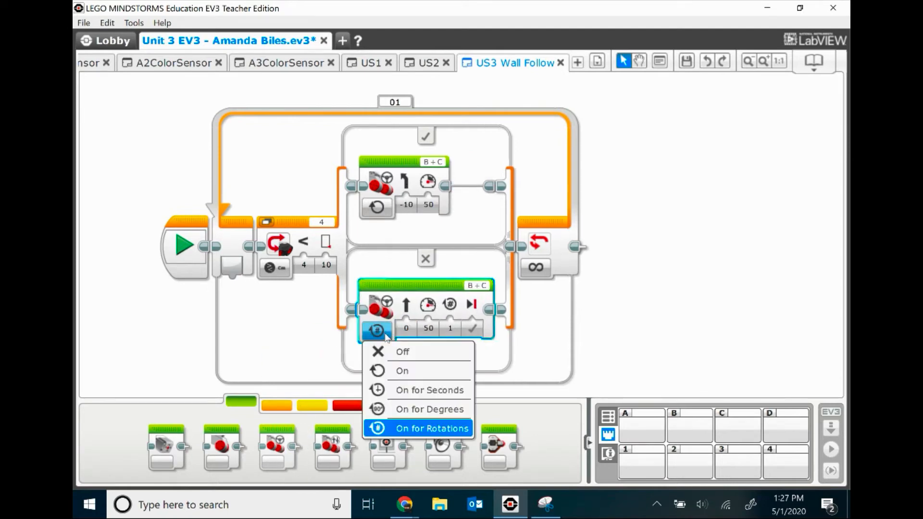
# Step: Set the false-case Move Steering block to On mode with steering 10
pyautogui.click(402, 371)
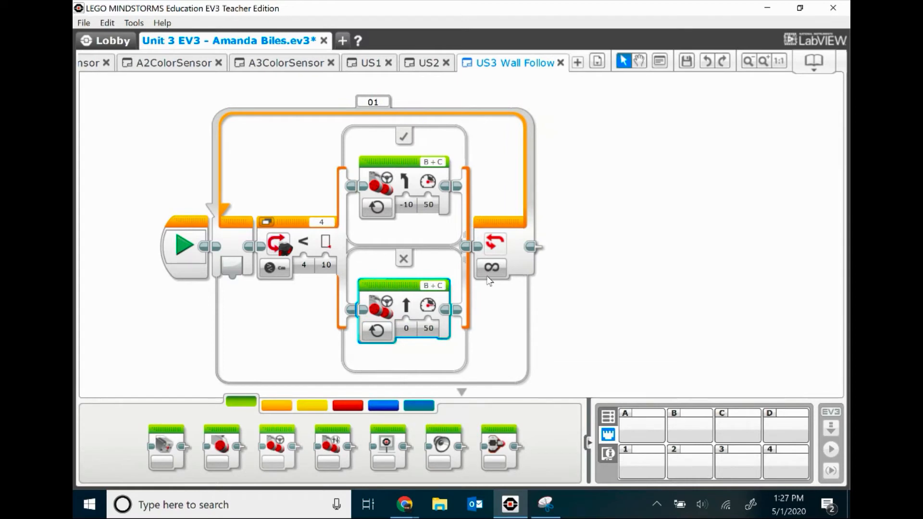
pyautogui.moveTo(274, 268)
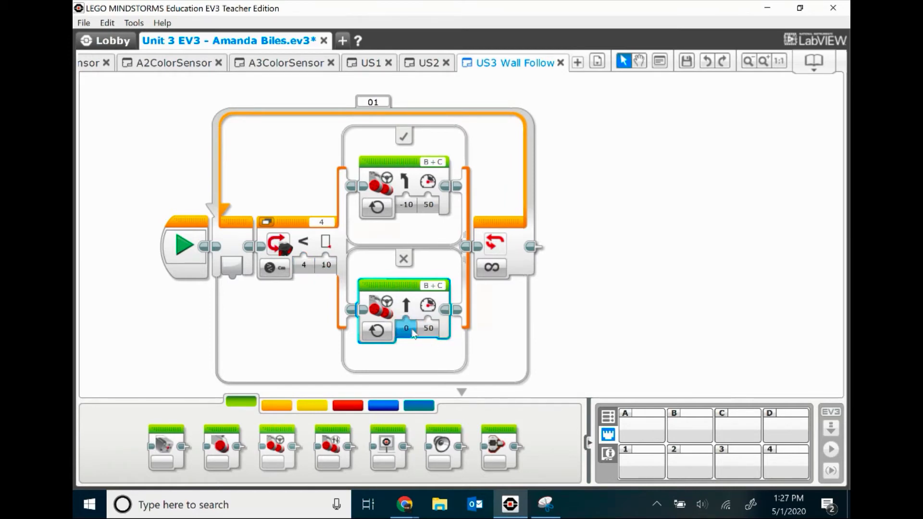
pyautogui.click(406, 329)
pyautogui.write('10')
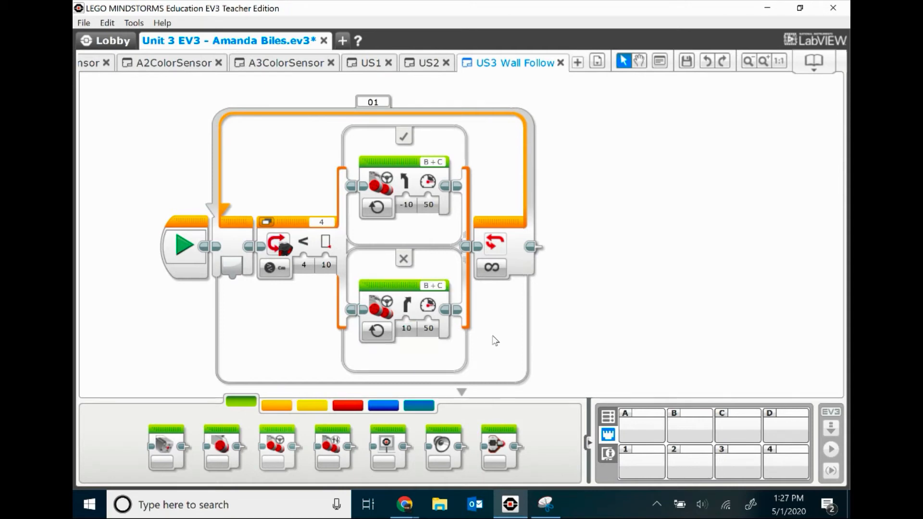
pyautogui.moveTo(611, 350)
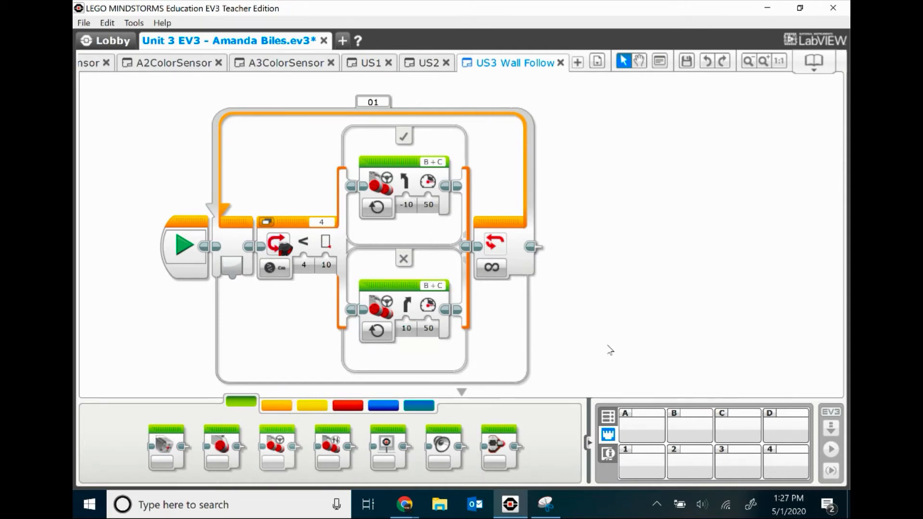